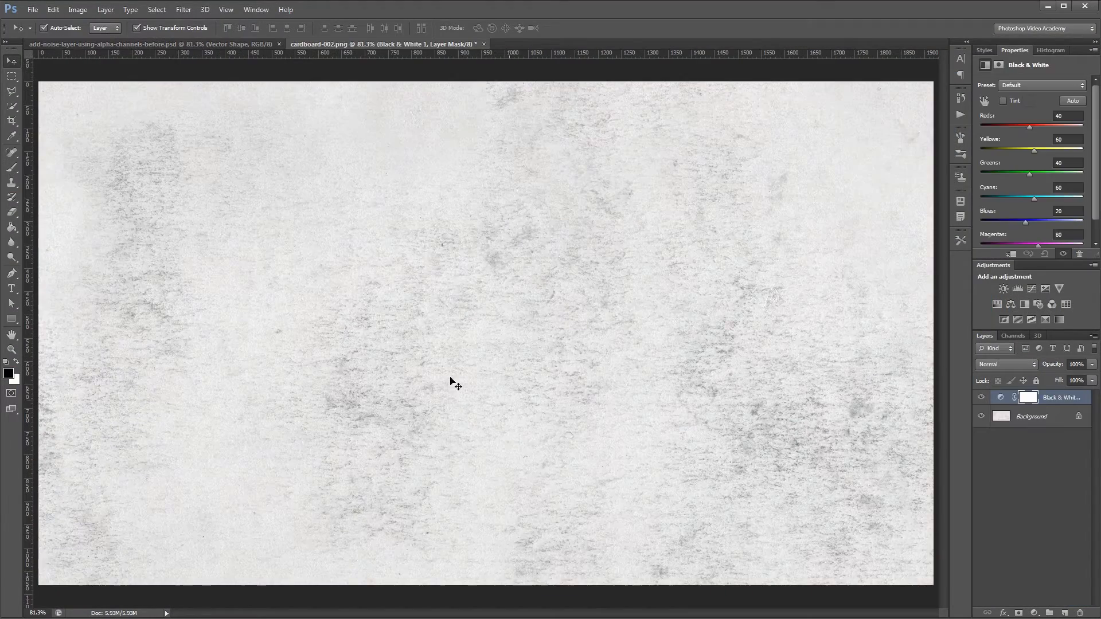
Close the cardboard texture tab to reveal the blue TEXTURE banner document.
{"action": "left_click", "coordinate": [1016, 288]}
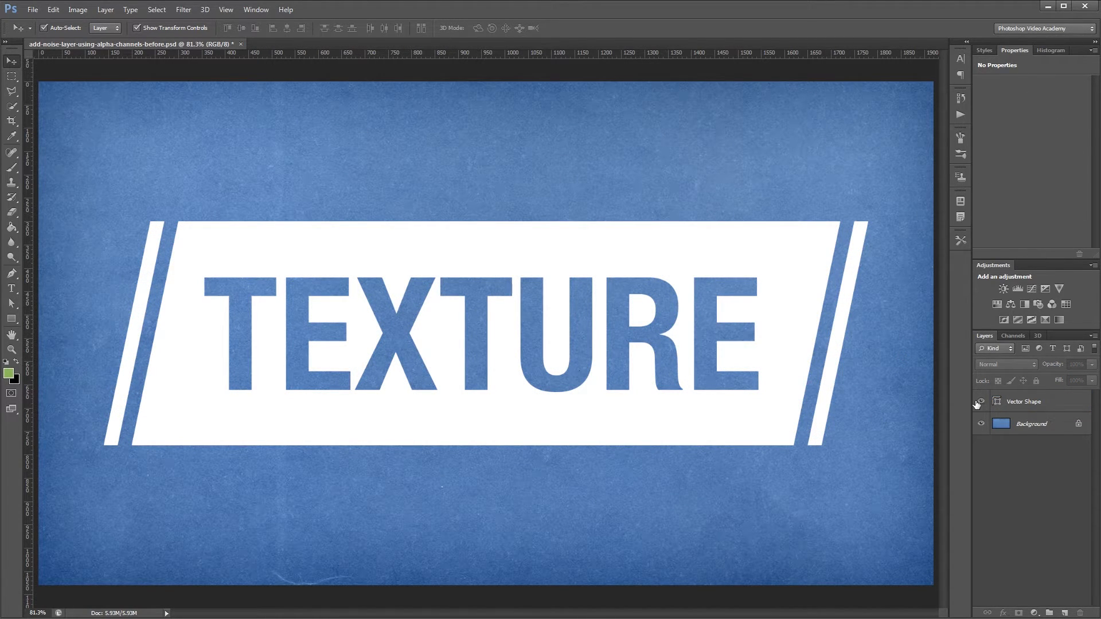
{"action": "mouse_move", "coordinate": [1038, 405]}
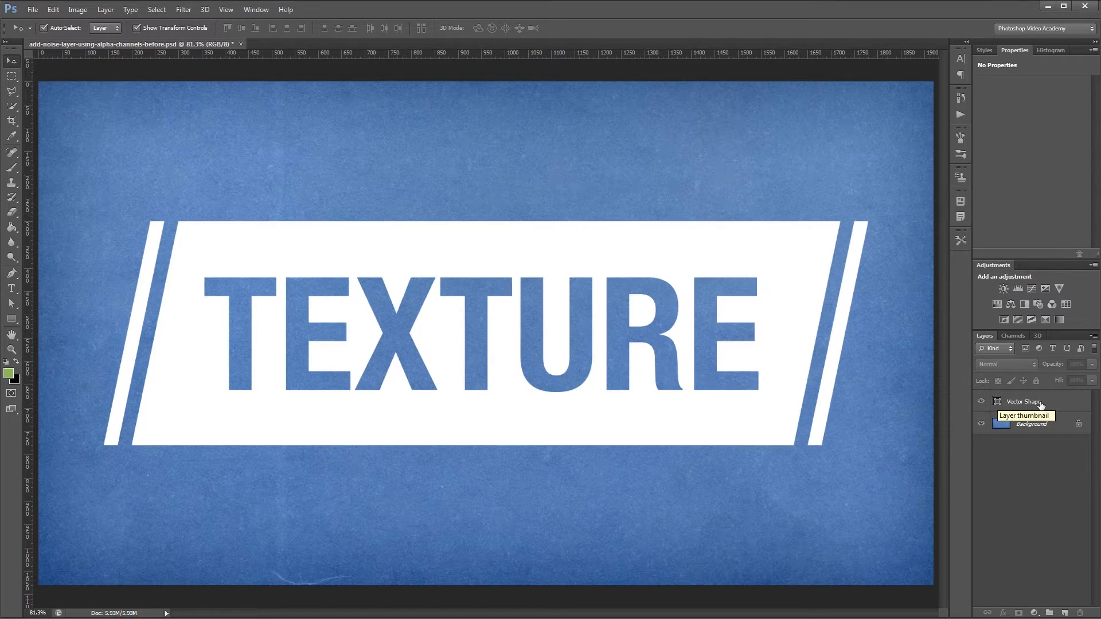
Select the Vector Shape layer and open cardboard-002.png from Project Files.
{"action": "left_click", "coordinate": [994, 400]}
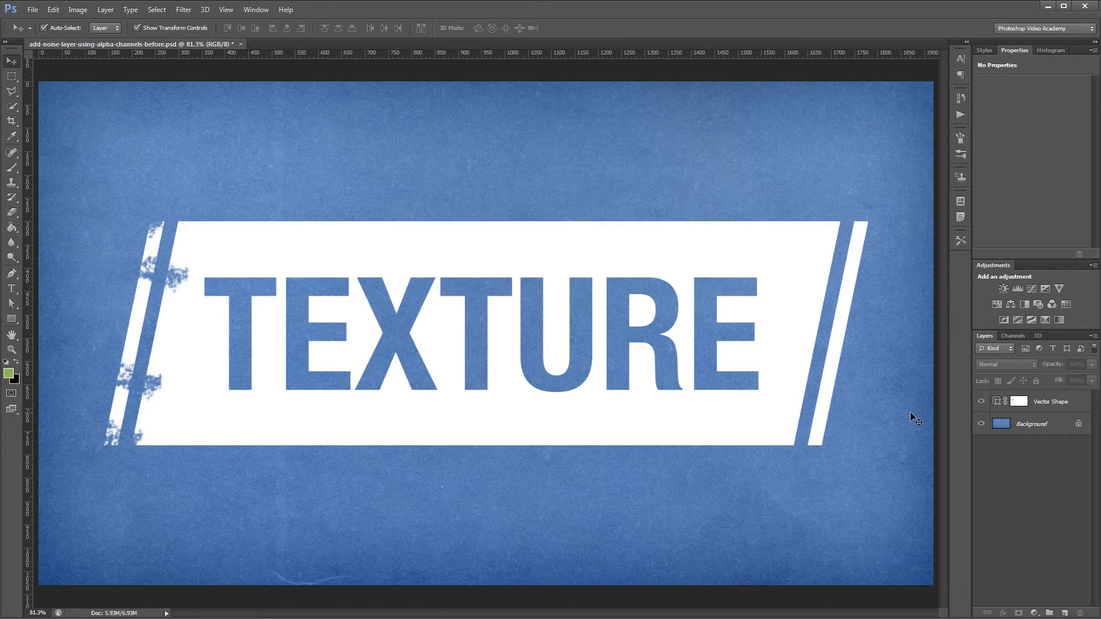
{"action": "left_click", "coordinate": [1051, 401]}
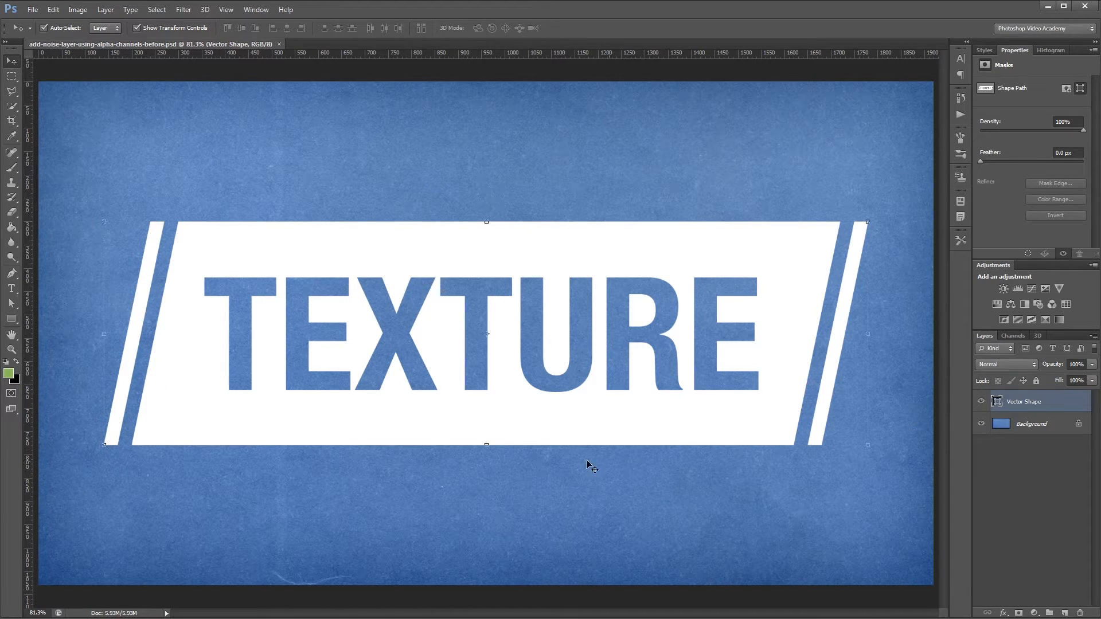
{"action": "left_click", "coordinate": [482, 196]}
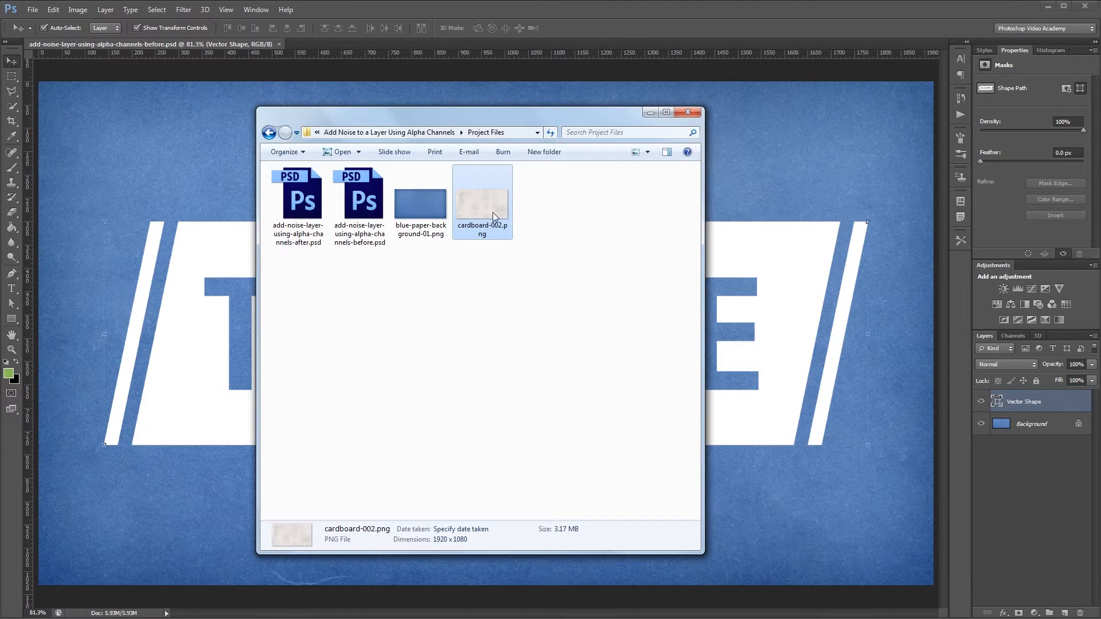
{"action": "double_click", "coordinate": [482, 197]}
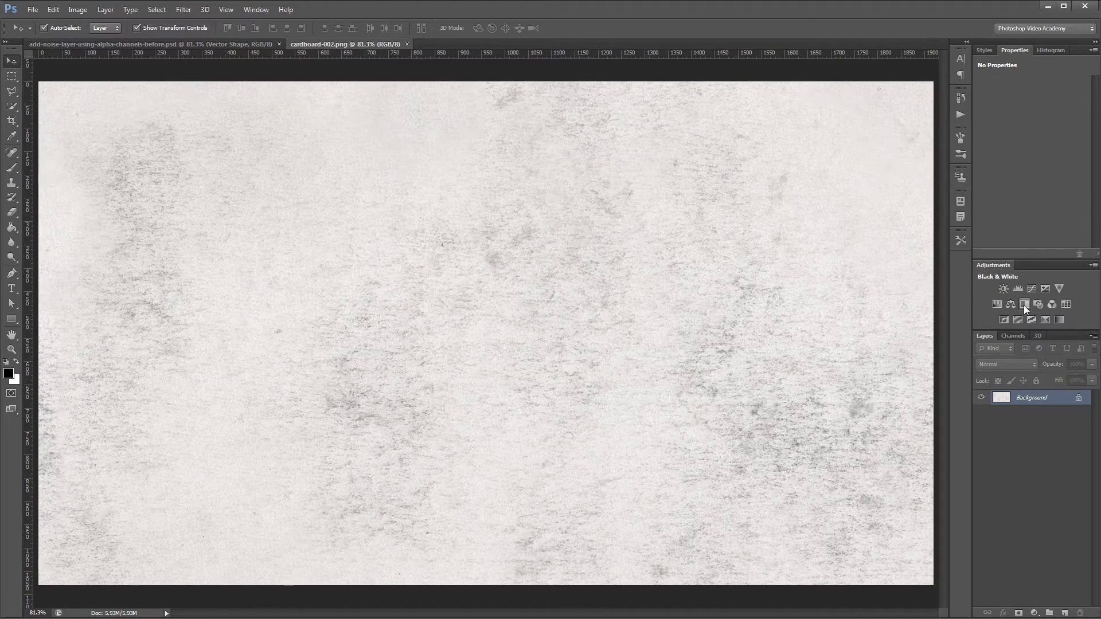
Add Black & White and Levels adjustments, setting input sliders to 142 and 232.
{"action": "left_click", "coordinate": [1023, 303]}
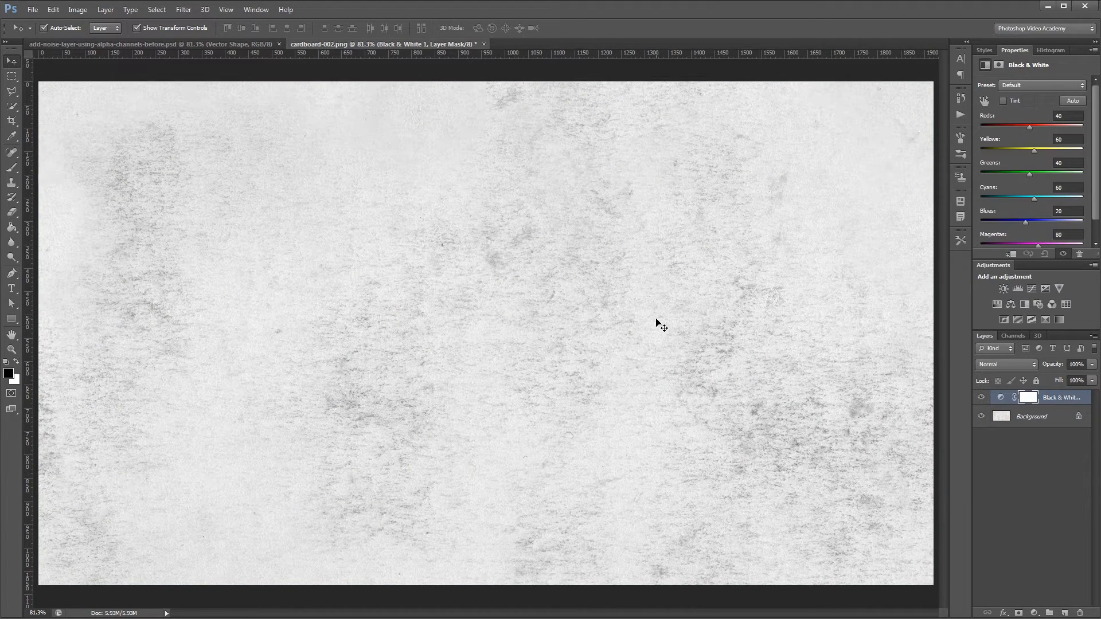
{"action": "left_click", "coordinate": [1017, 289]}
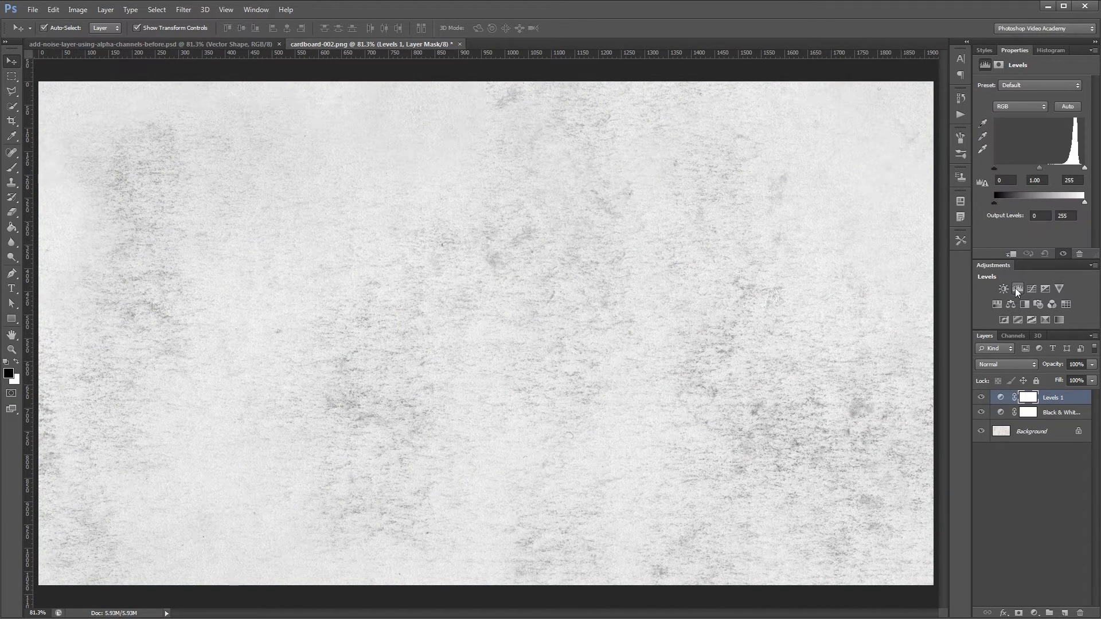
{"action": "left_click_drag", "start_coordinate": [1082, 168], "coordinate": [1075, 168]}
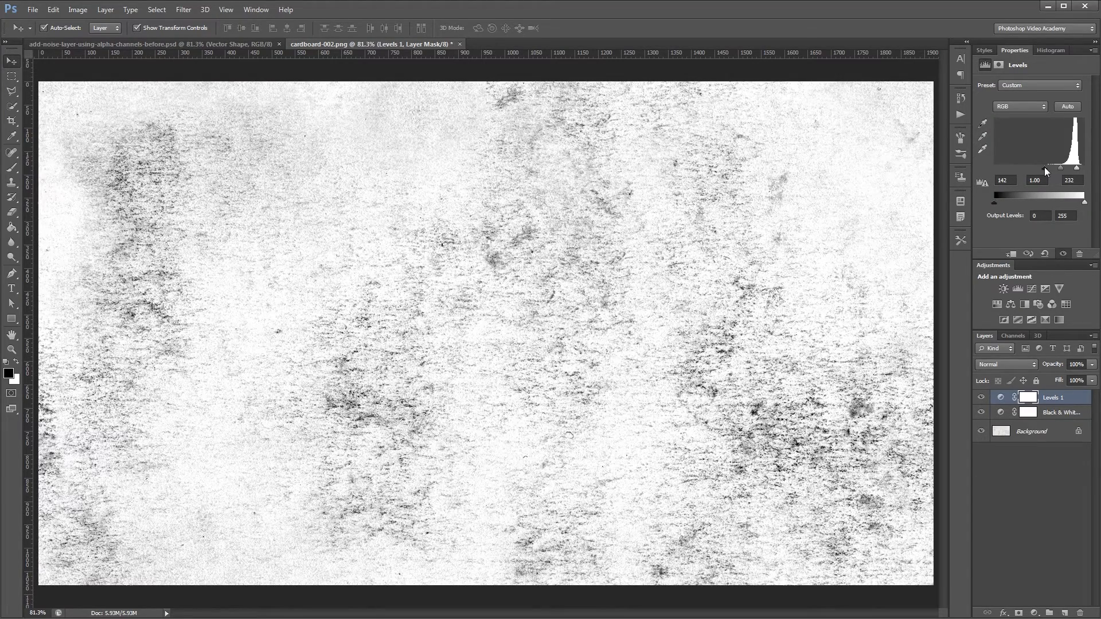
{"action": "mouse_move", "coordinate": [768, 312]}
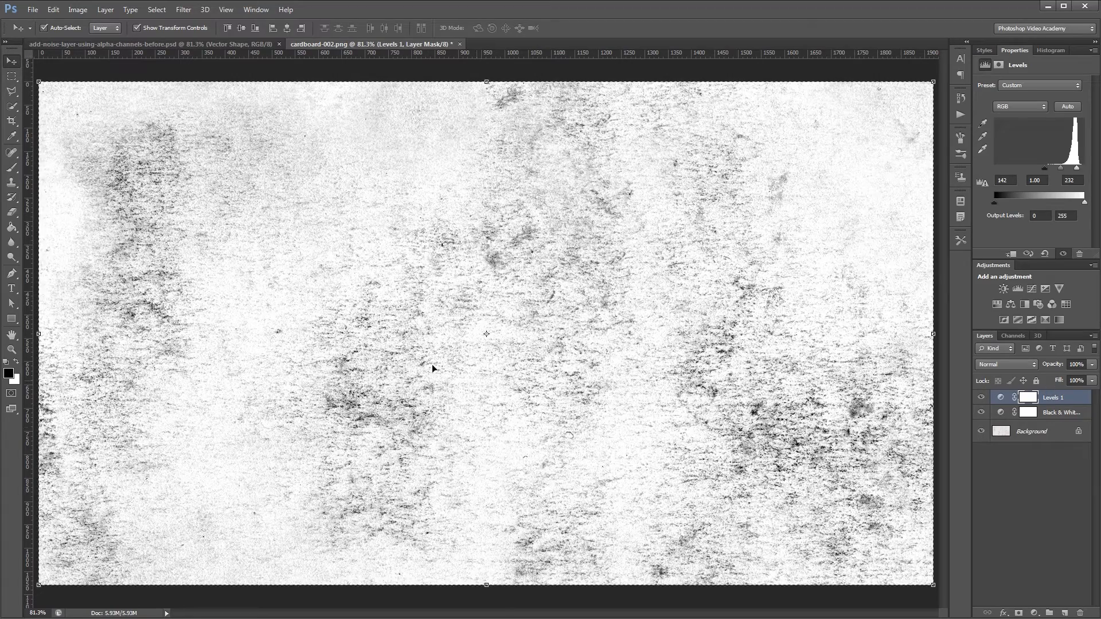
{"action": "mouse_move", "coordinate": [519, 302]}
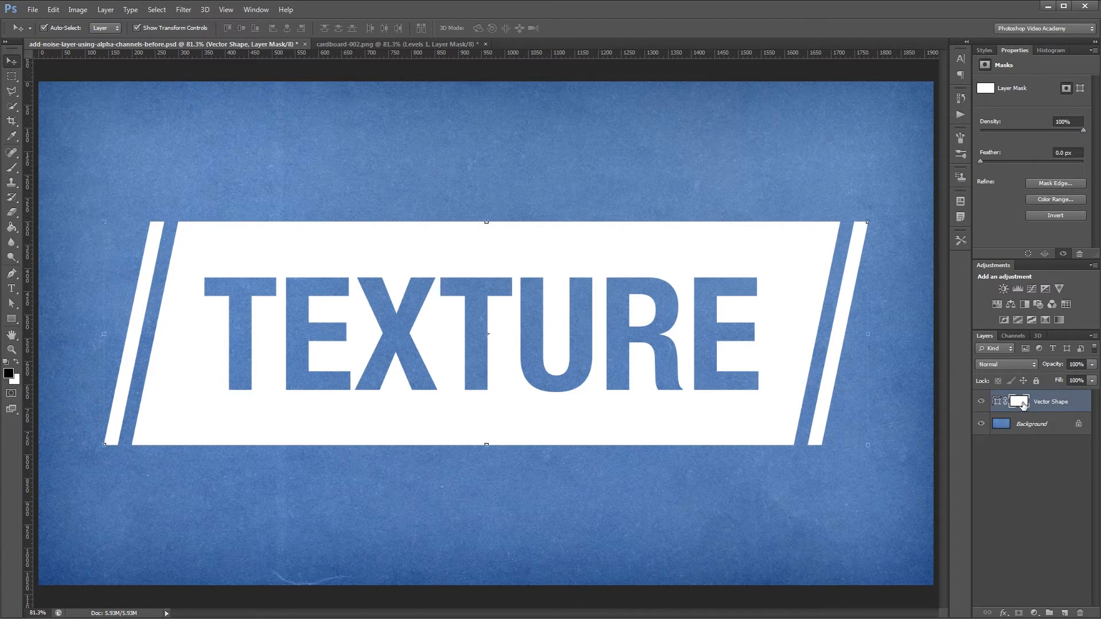
{"action": "mouse_move", "coordinate": [1019, 403]}
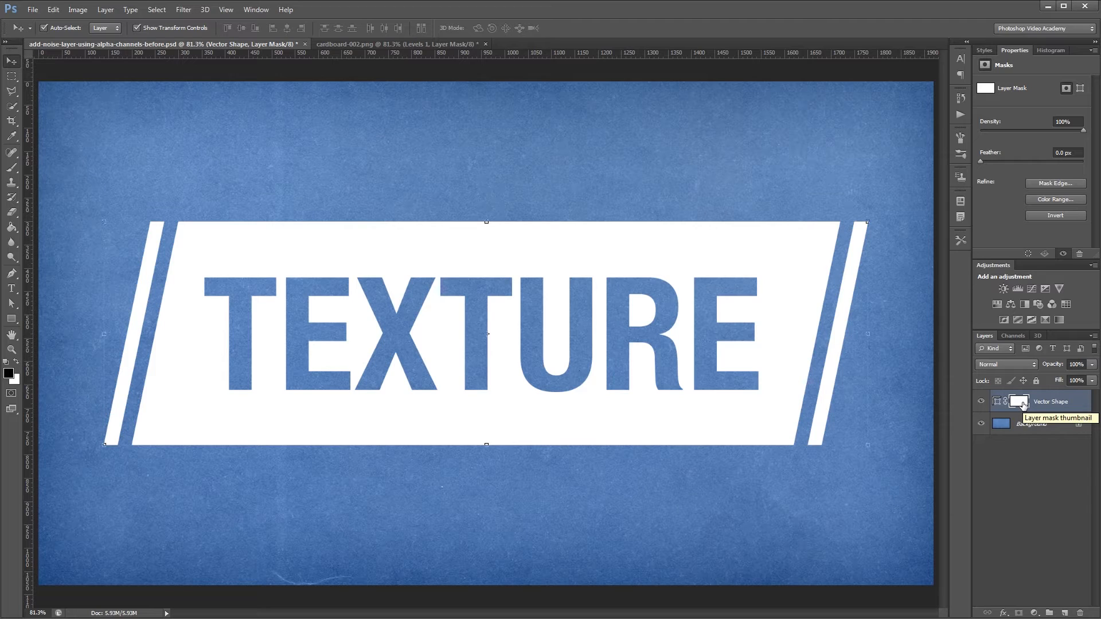
Open the Channels panel to show the Vector Shape layer's new mask.
{"action": "left_click", "coordinate": [1012, 335]}
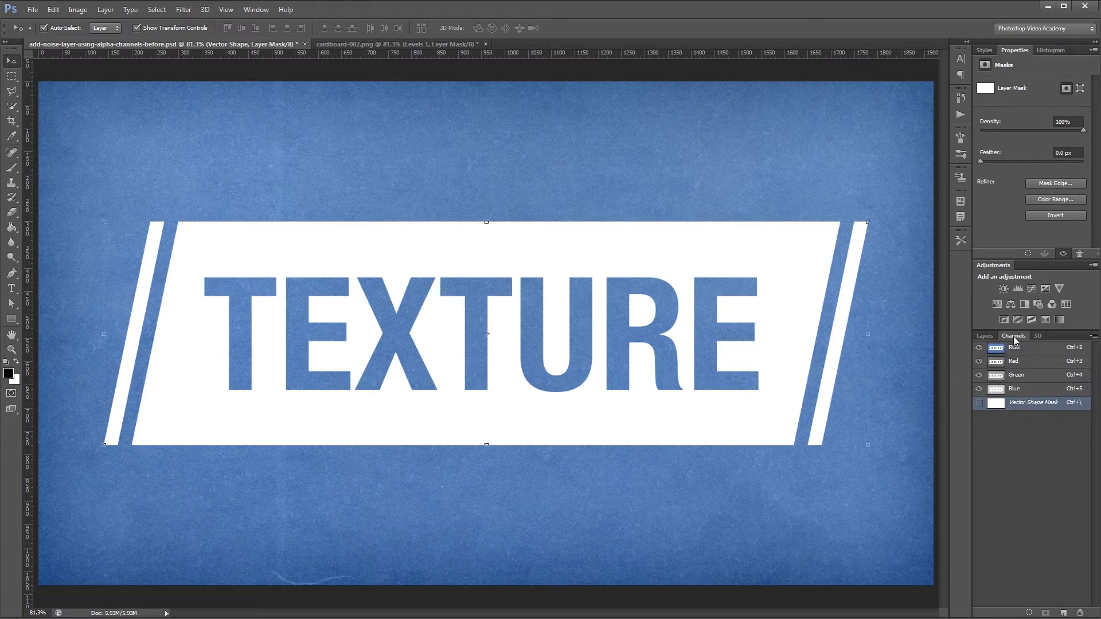
Paste the merged cardboard texture into the Vector Shape Mask channel, then return to Layers.
{"action": "left_click", "coordinate": [1032, 403]}
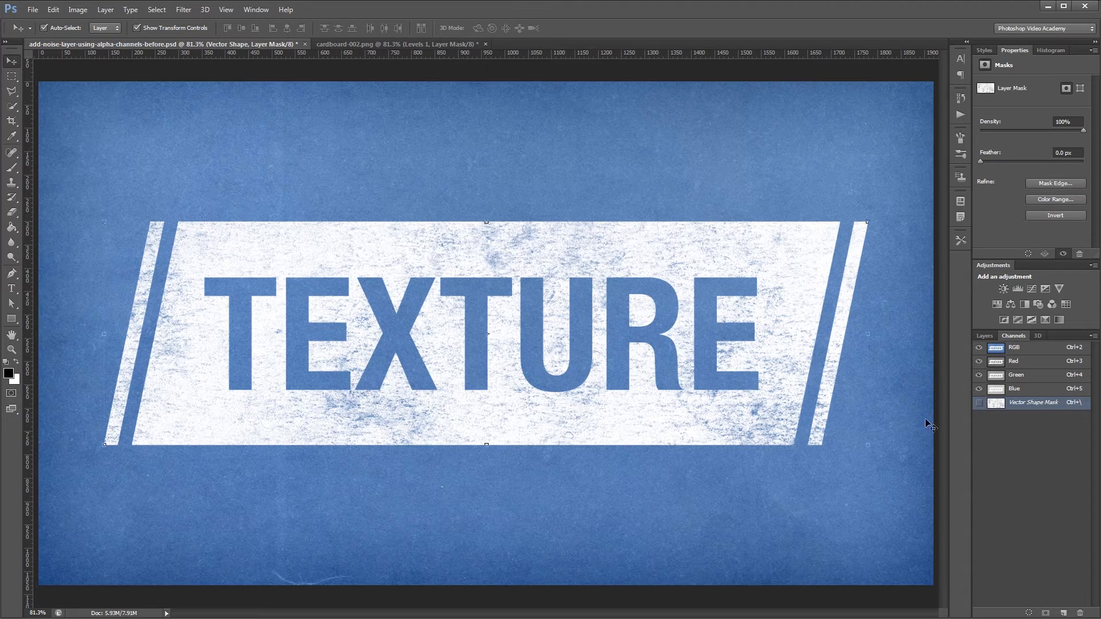
{"action": "left_click", "coordinate": [984, 336]}
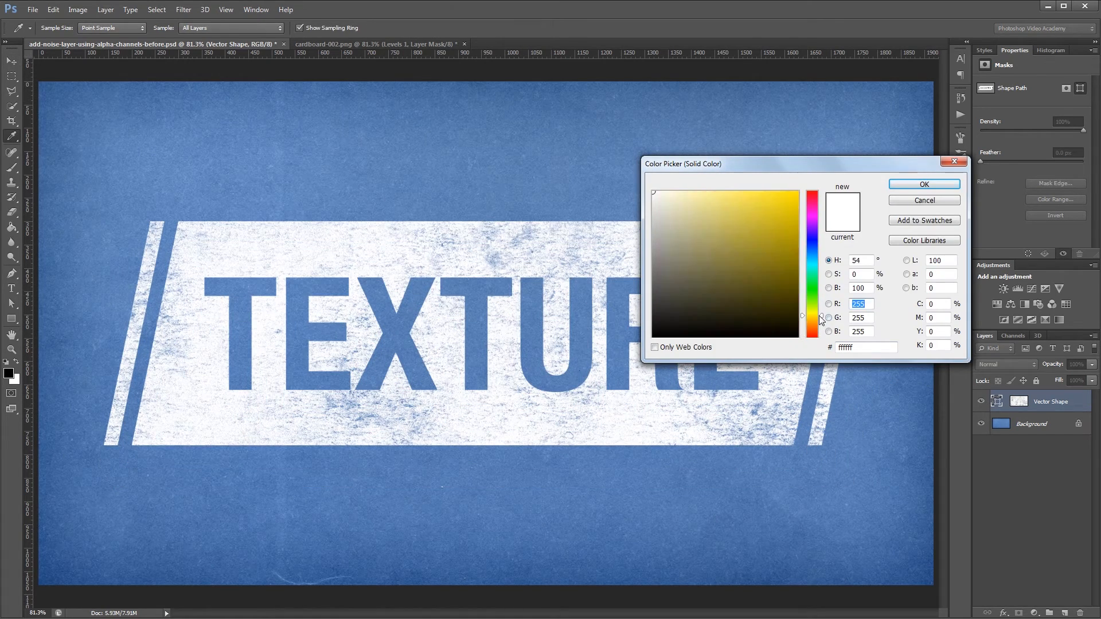
Confirm a bright yellow fill for the distressed banner in the Color Picker.
{"action": "left_click", "coordinate": [923, 184]}
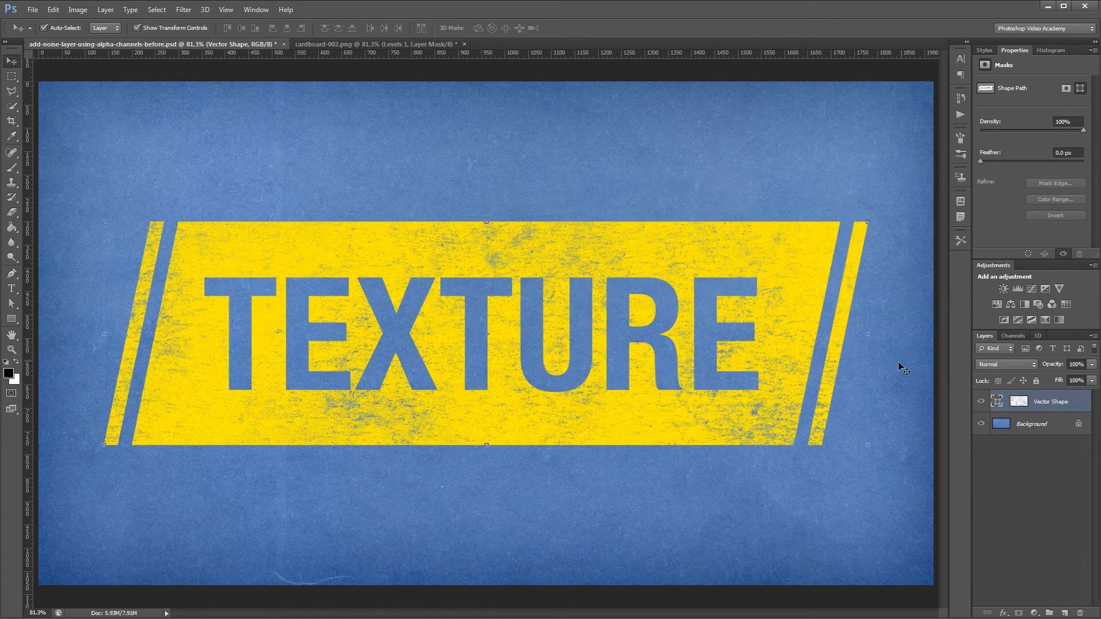